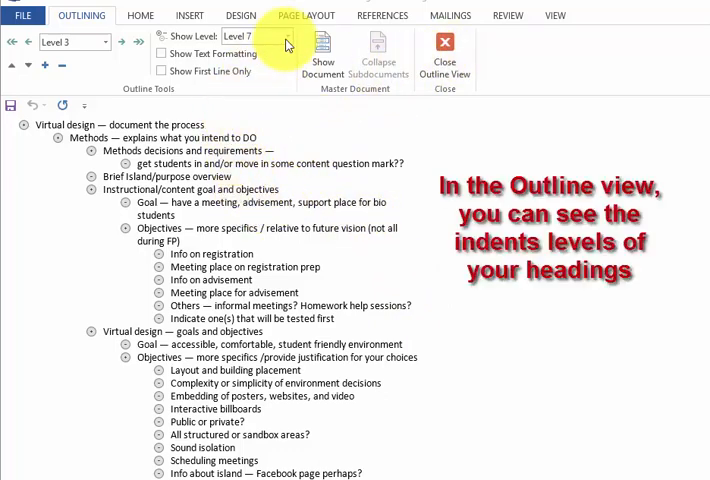
mouse_move(285, 40)
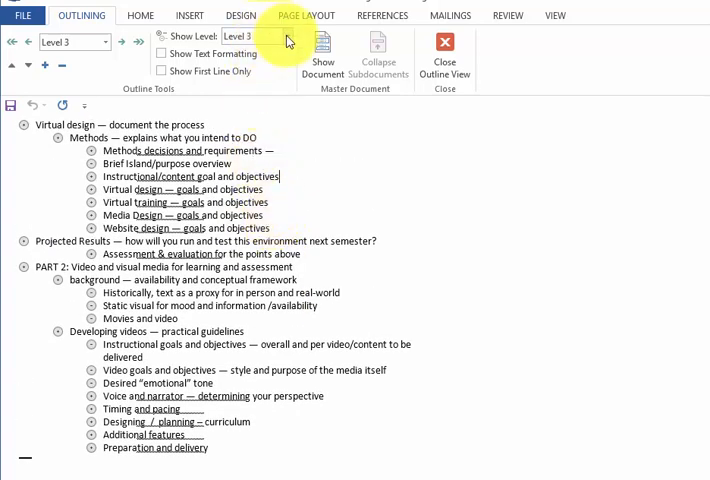
- Show all outline levels, return to normal editing view, and scroll through the APA headings guide
left_click(287, 36)
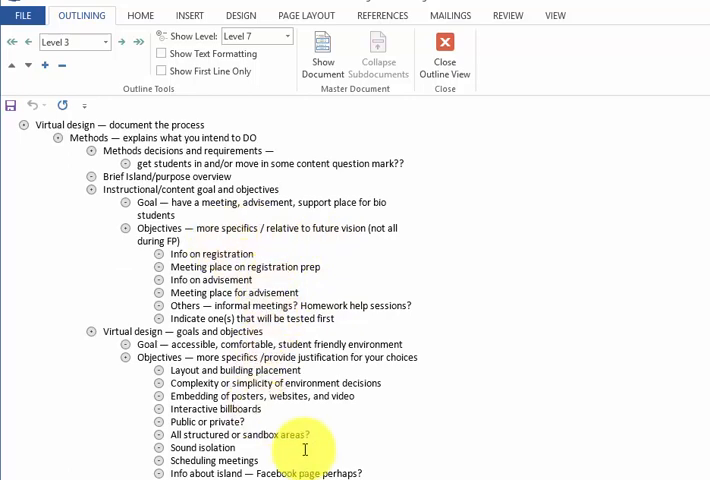
mouse_move(407, 138)
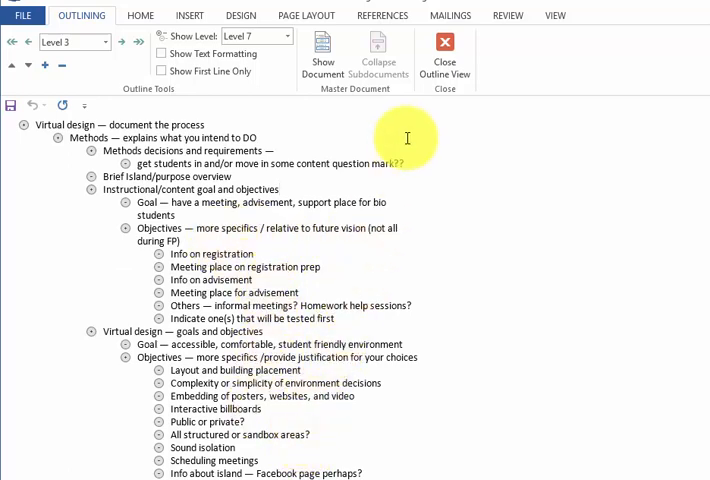
mouse_move(444, 47)
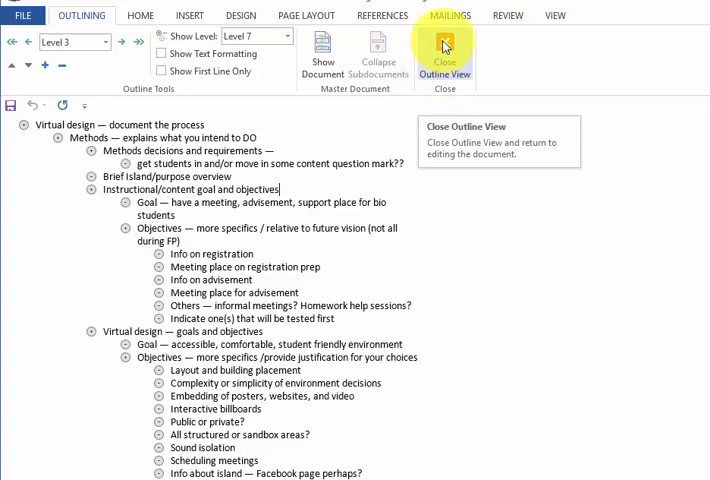
left_click(444, 52)
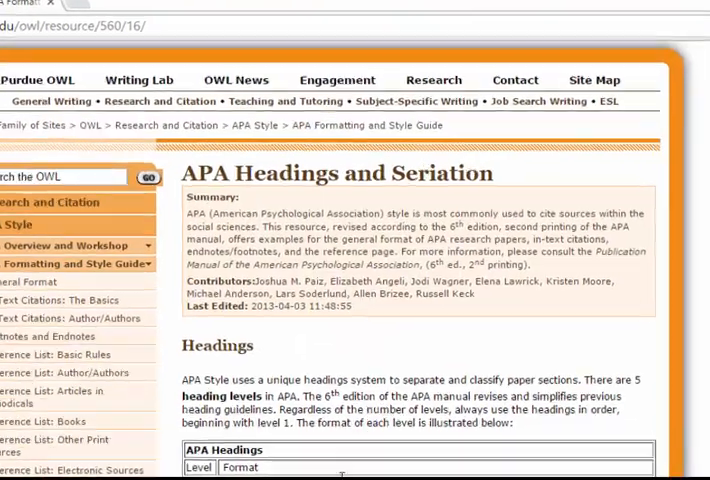
scroll("down", 3)
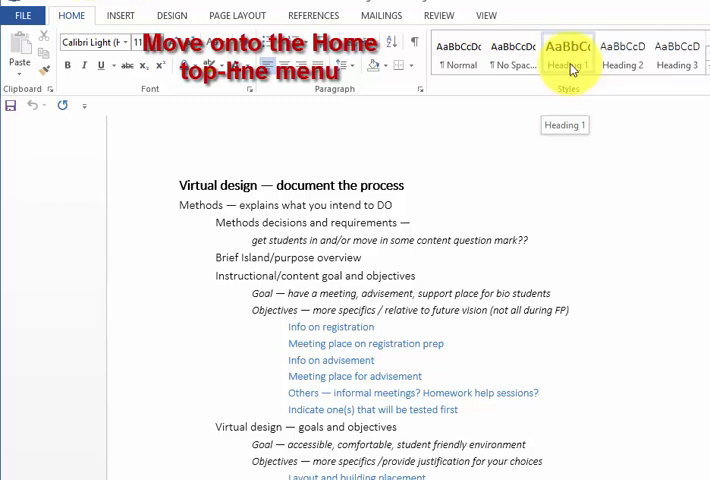
- Open Modify Style for Heading 1 from the Styles gallery's right-click menu
right_click(570, 60)
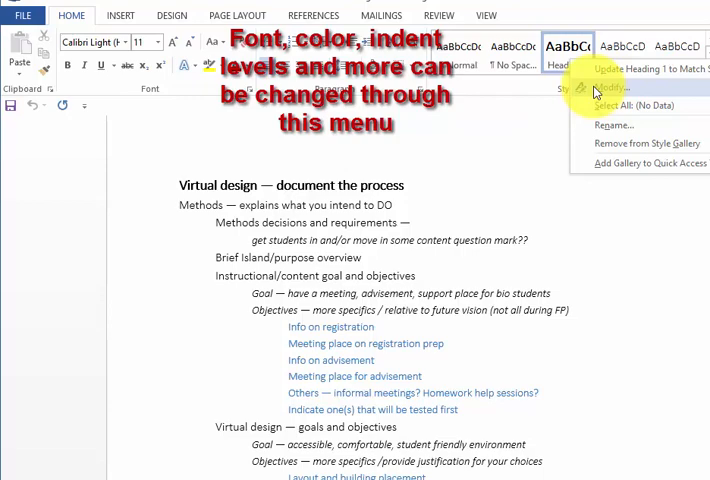
left_click(611, 89)
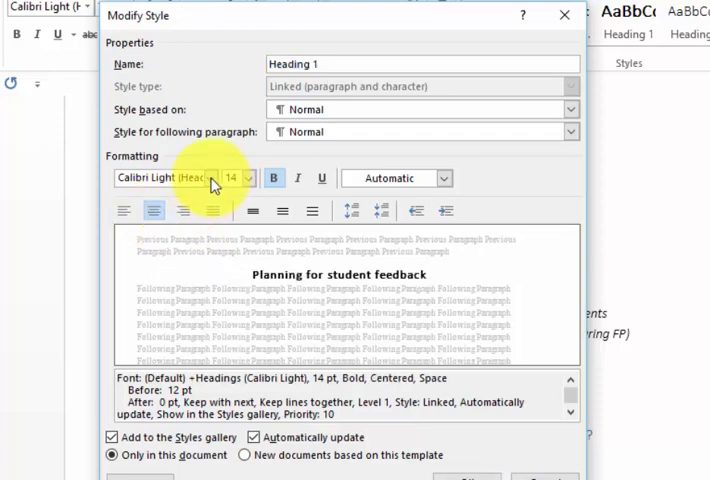
- Set Heading 1 to Times New Roman with Automatically update kept on, and confirm
left_click(209, 178)
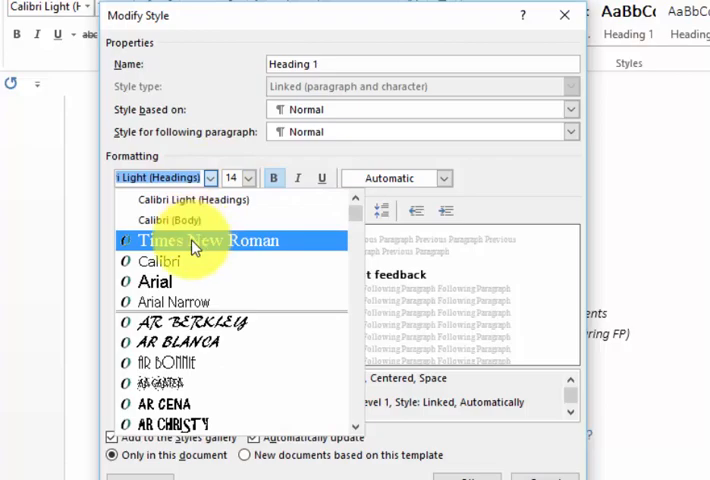
left_click(206, 240)
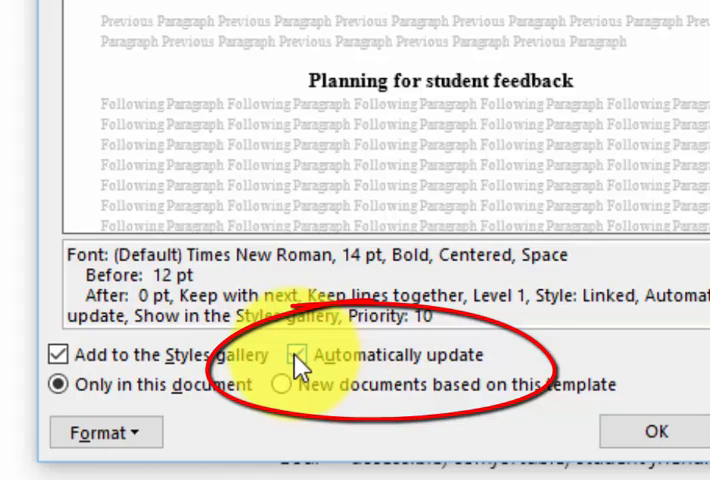
left_click(298, 355)
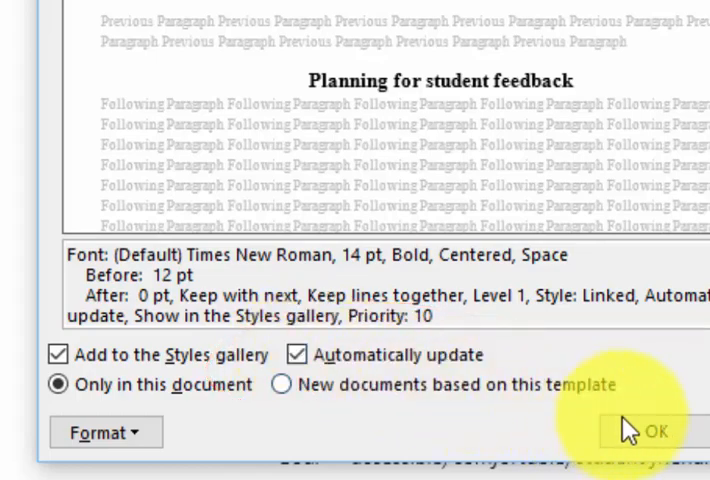
left_click(654, 431)
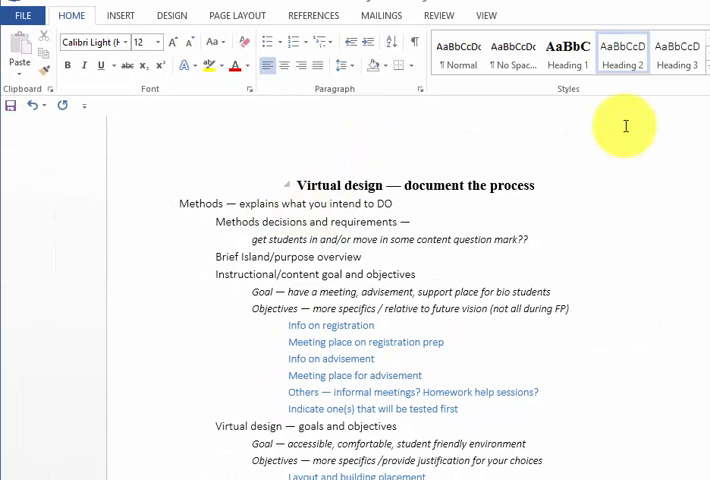
mouse_move(622, 50)
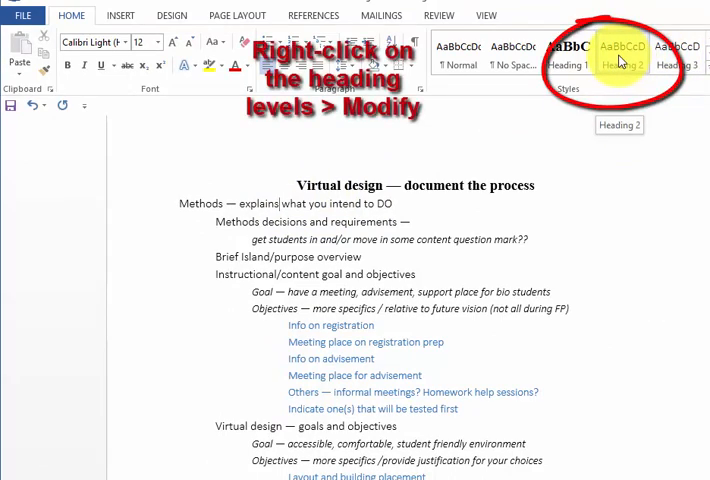
- Open Modify Style for Heading 2 from the Styles gallery's right-click menu
right_click(620, 60)
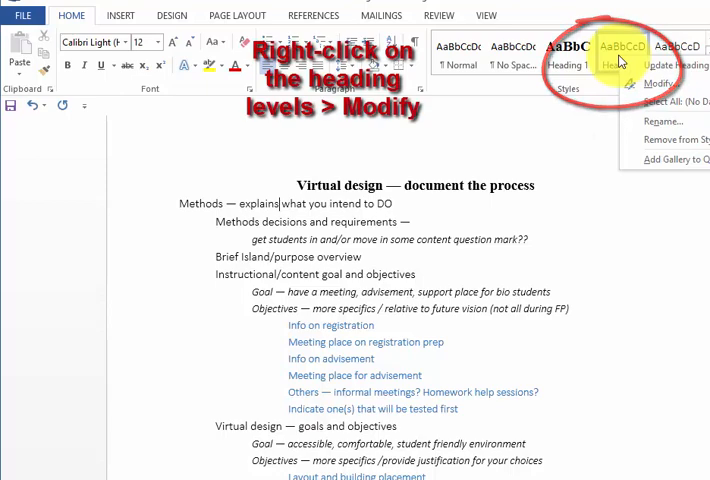
left_click(650, 84)
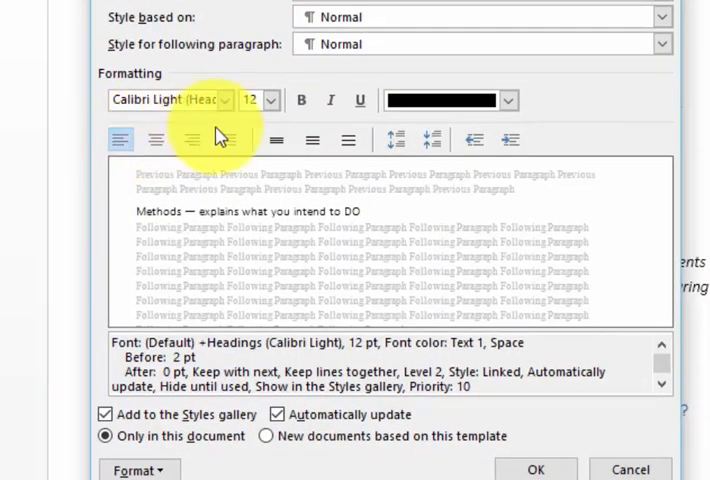
- Make Heading 2 bold Times New Roman 12 pt with no extra indent and automatic updating
left_click(302, 100)
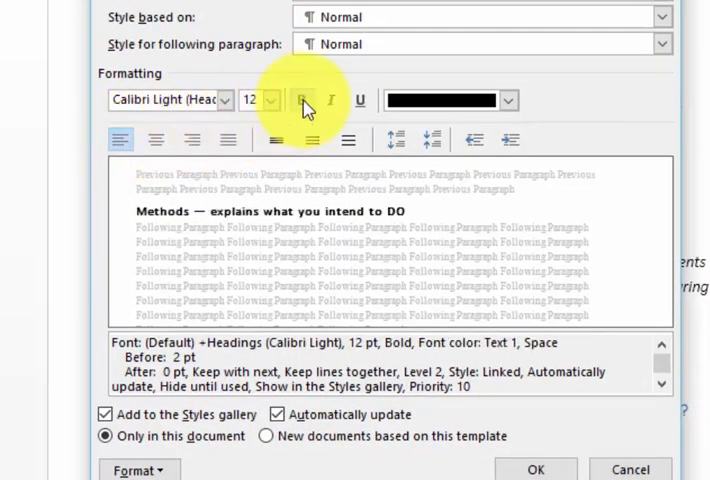
left_click(302, 100)
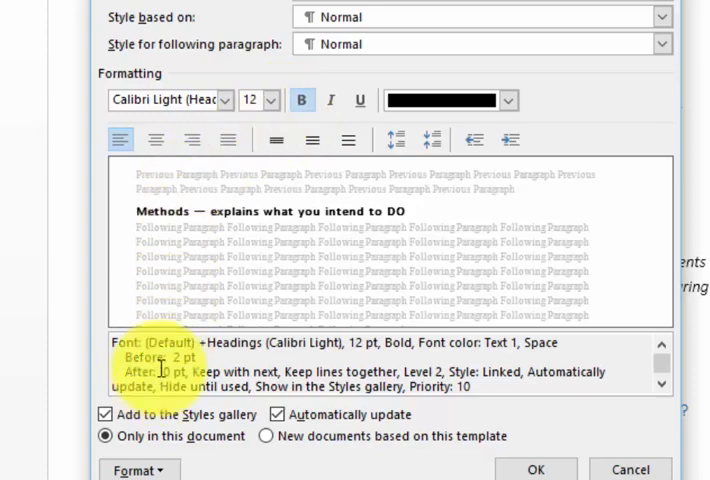
left_click(224, 100)
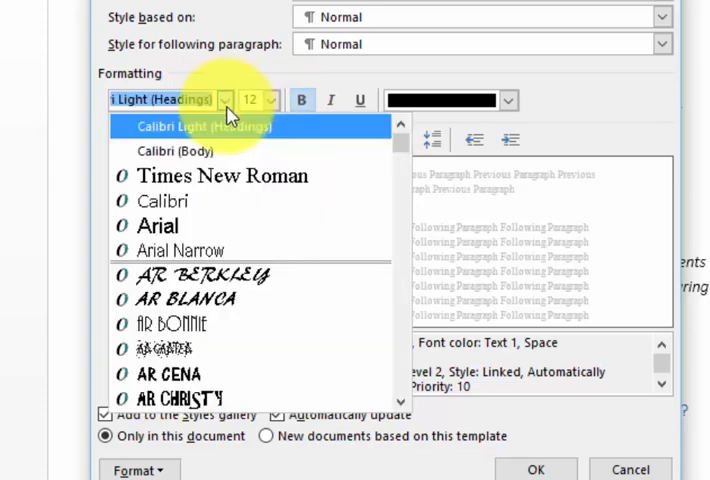
left_click(222, 175)
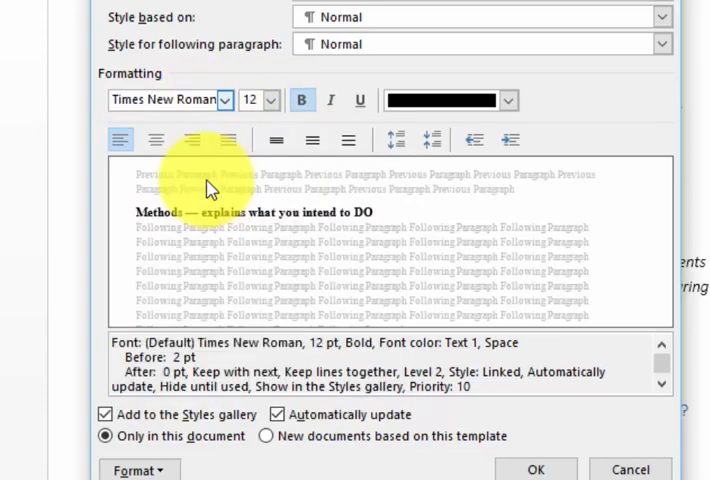
left_click(119, 139)
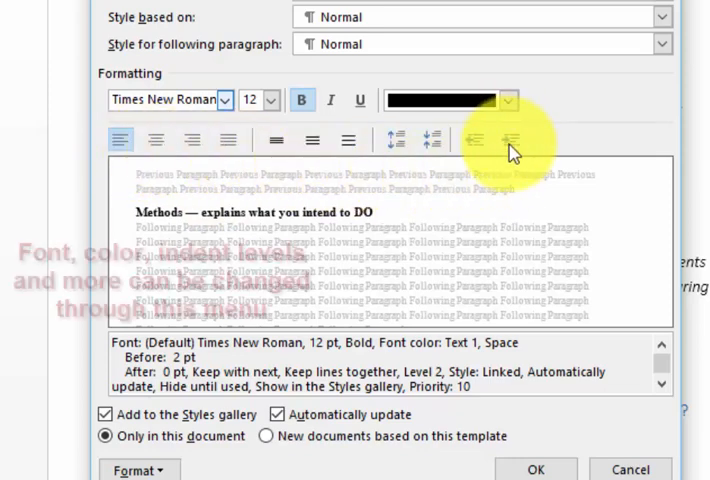
left_click(491, 139)
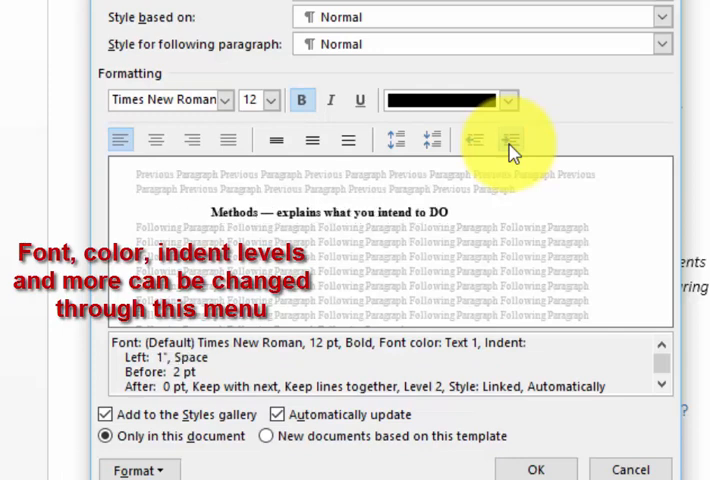
left_click(491, 140)
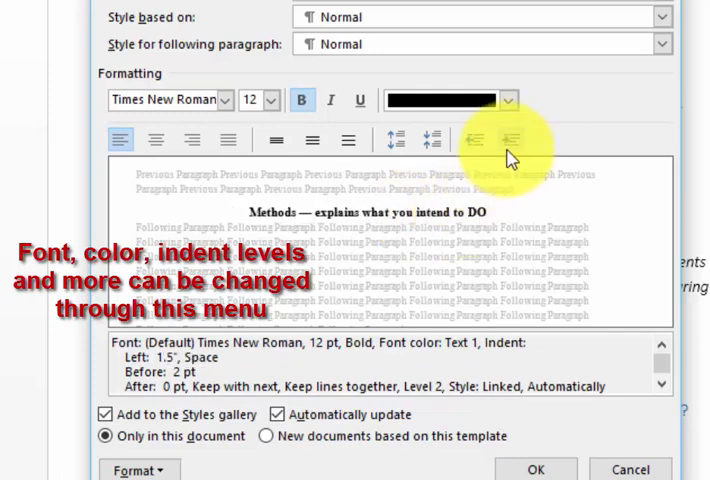
left_click(475, 139)
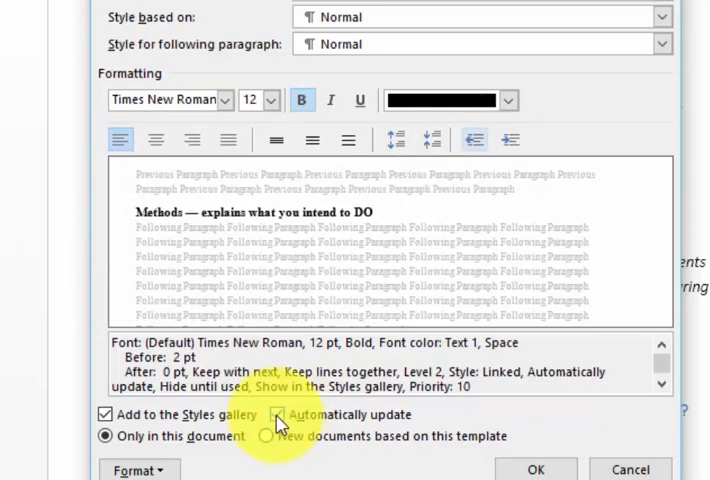
left_click(263, 414)
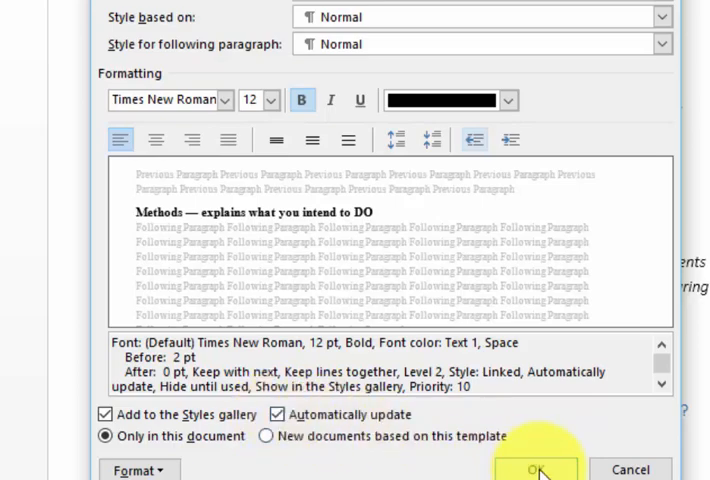
left_click(537, 469)
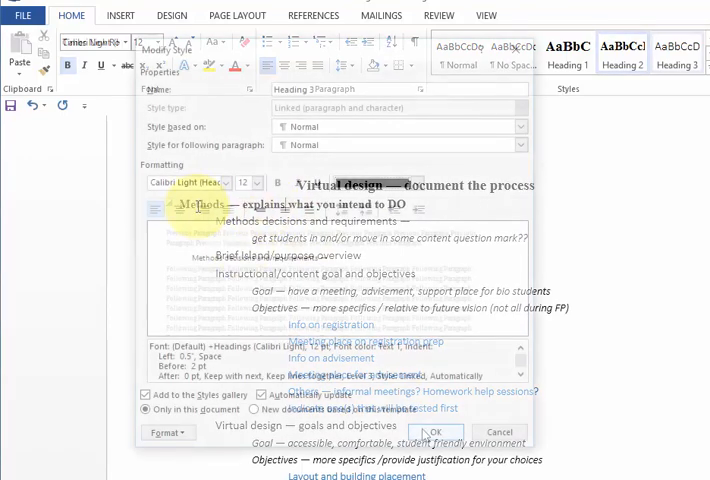
left_click(434, 432)
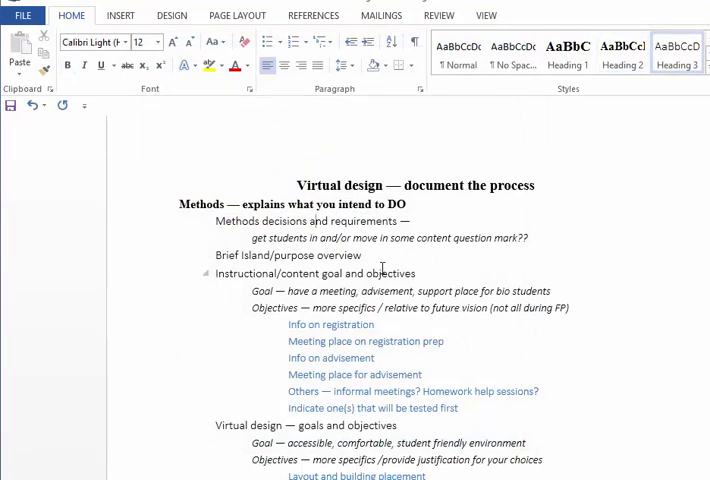